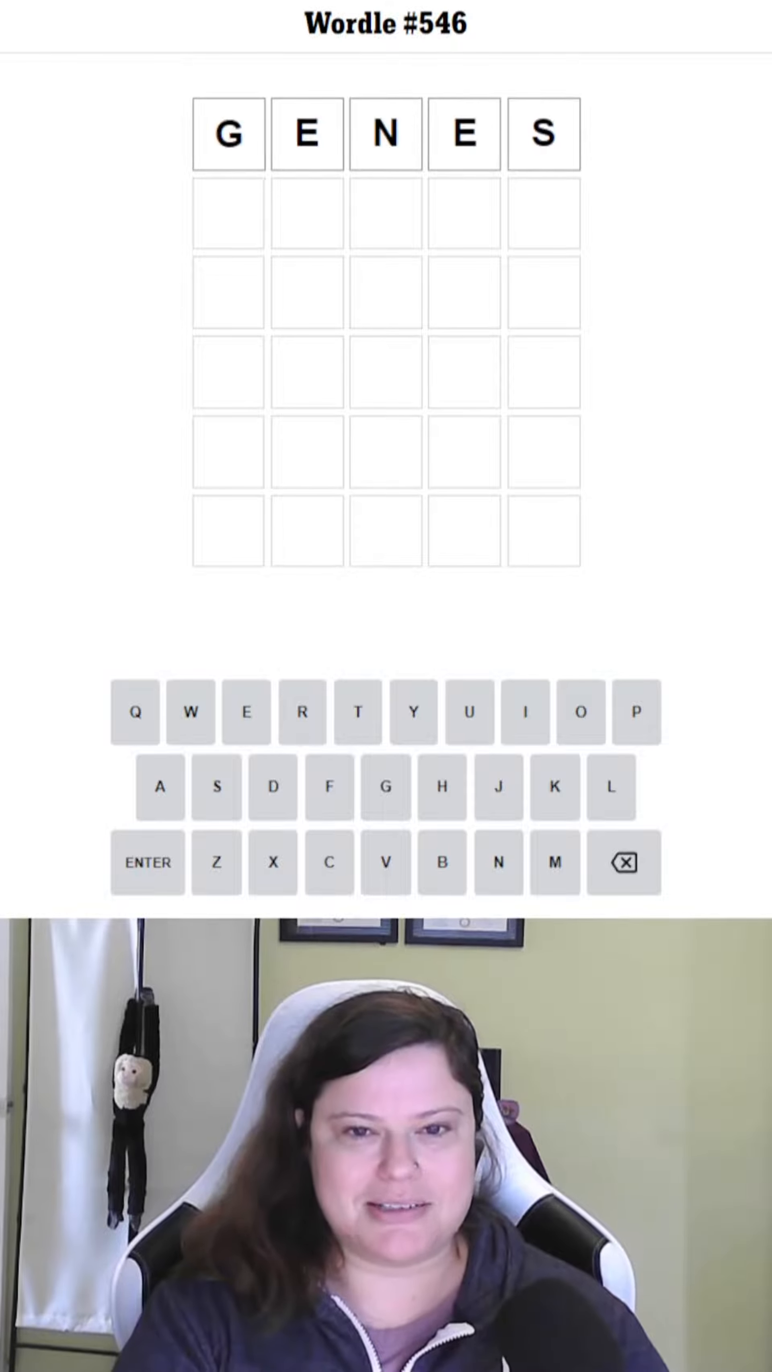
# Submit GENES as the opening guess for Wordle #546
pyautogui.click(148, 863)
pyautogui.write('DRAWL')
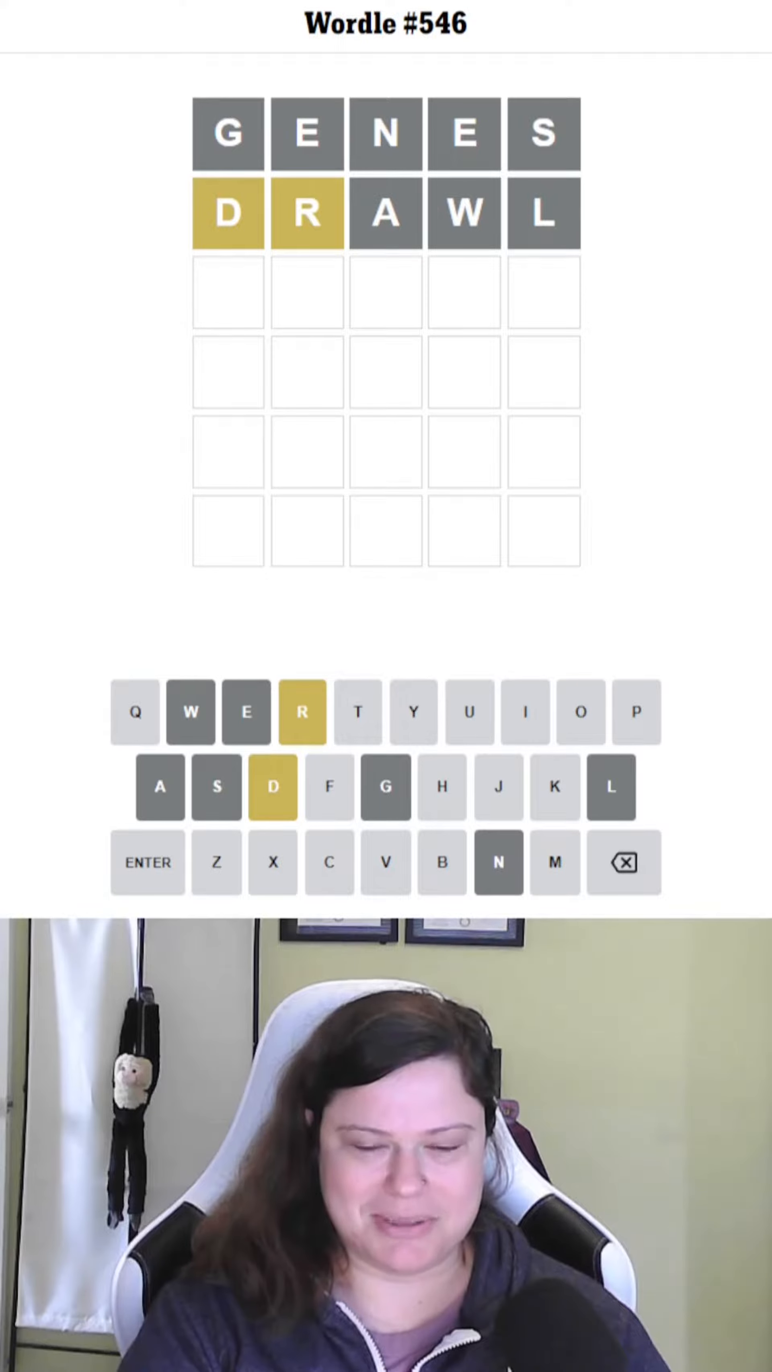
# Submit DRAWL as the second guess, then enter RUDDY for the third
pyautogui.click(301, 715)
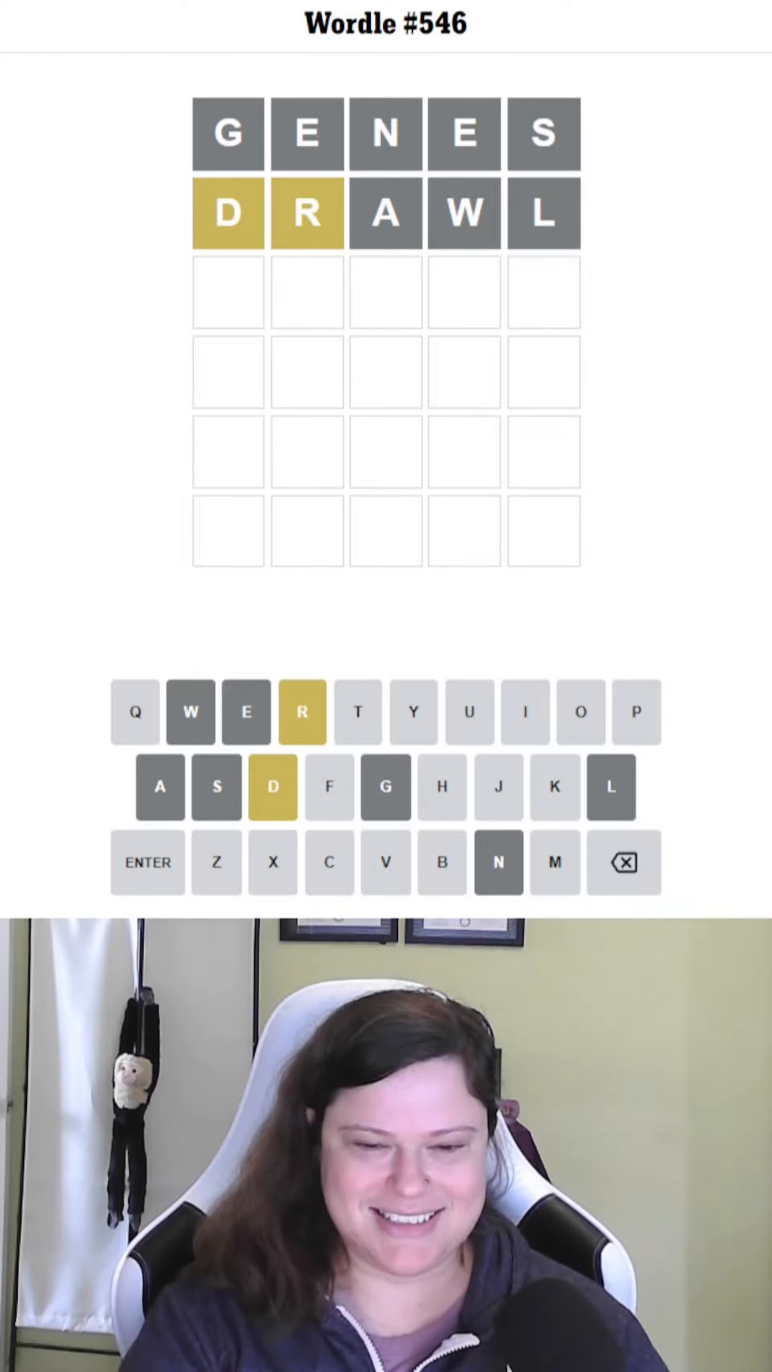
pyautogui.write('RUDDY')
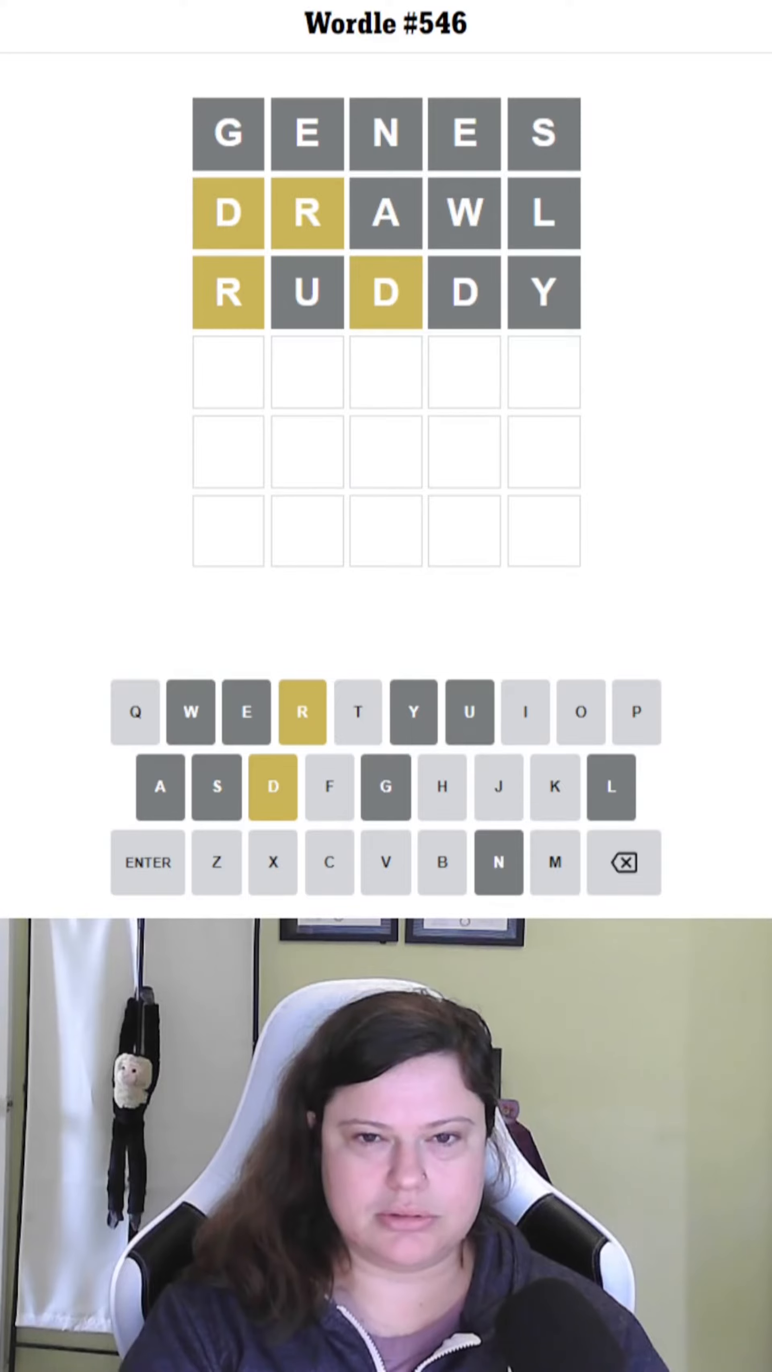
# Enter THIRD as the fourth guess after RUDDY's result
pyautogui.write('THIRD')
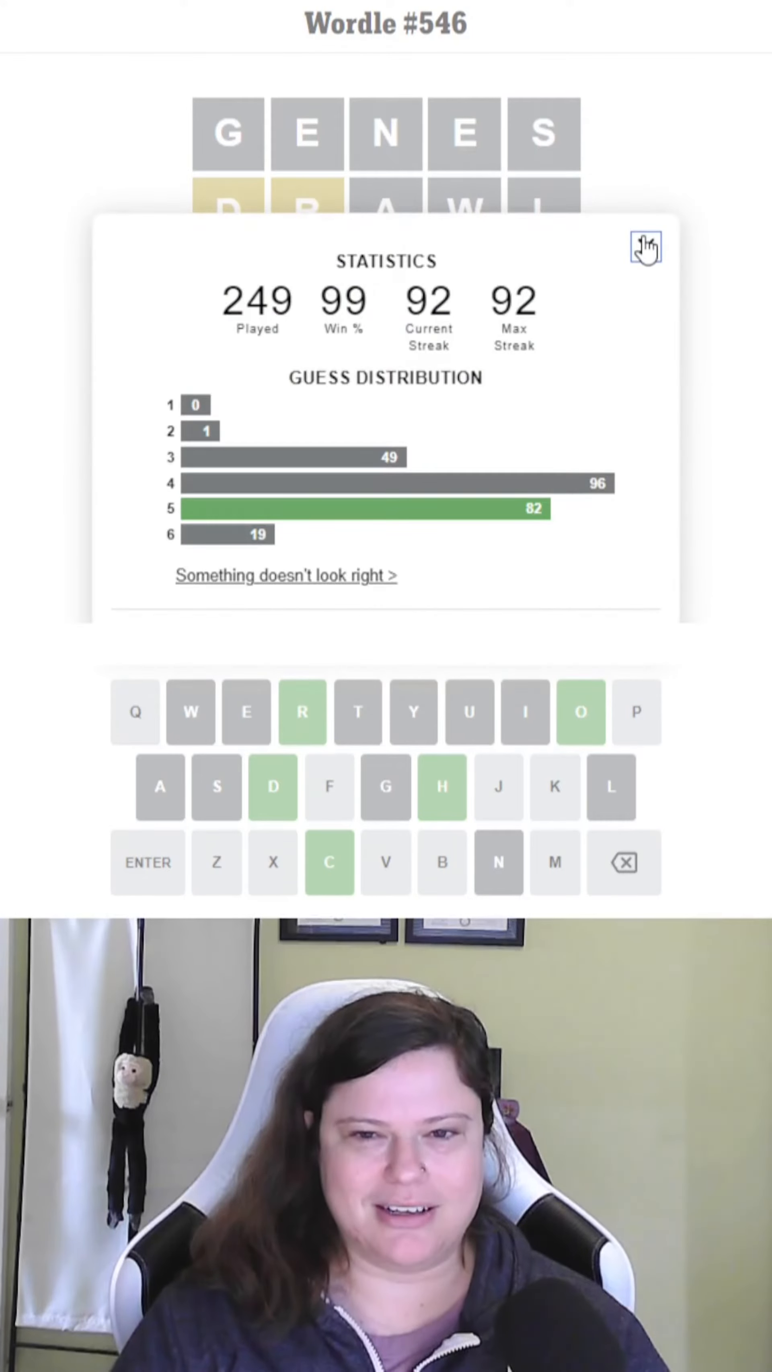
# Close the statistics summary after solving with CHORD
pyautogui.click(645, 249)
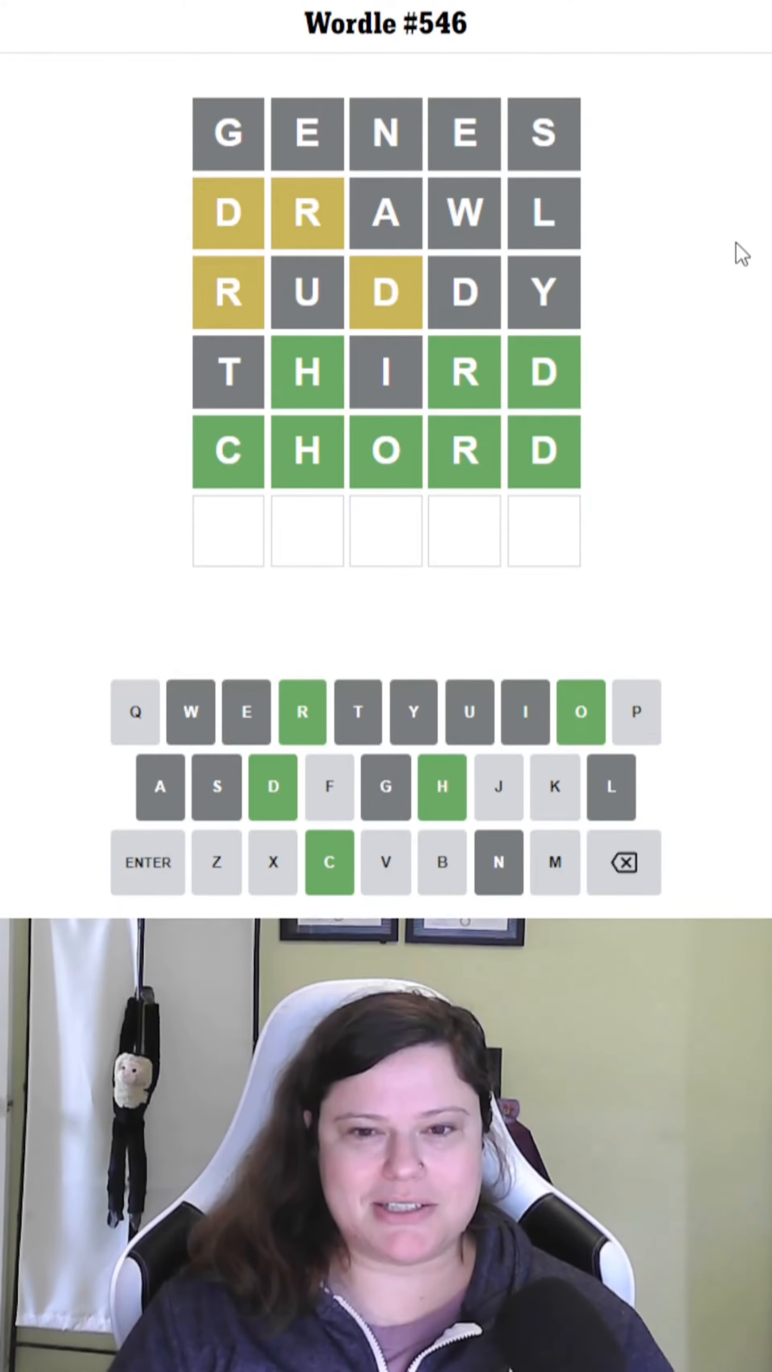